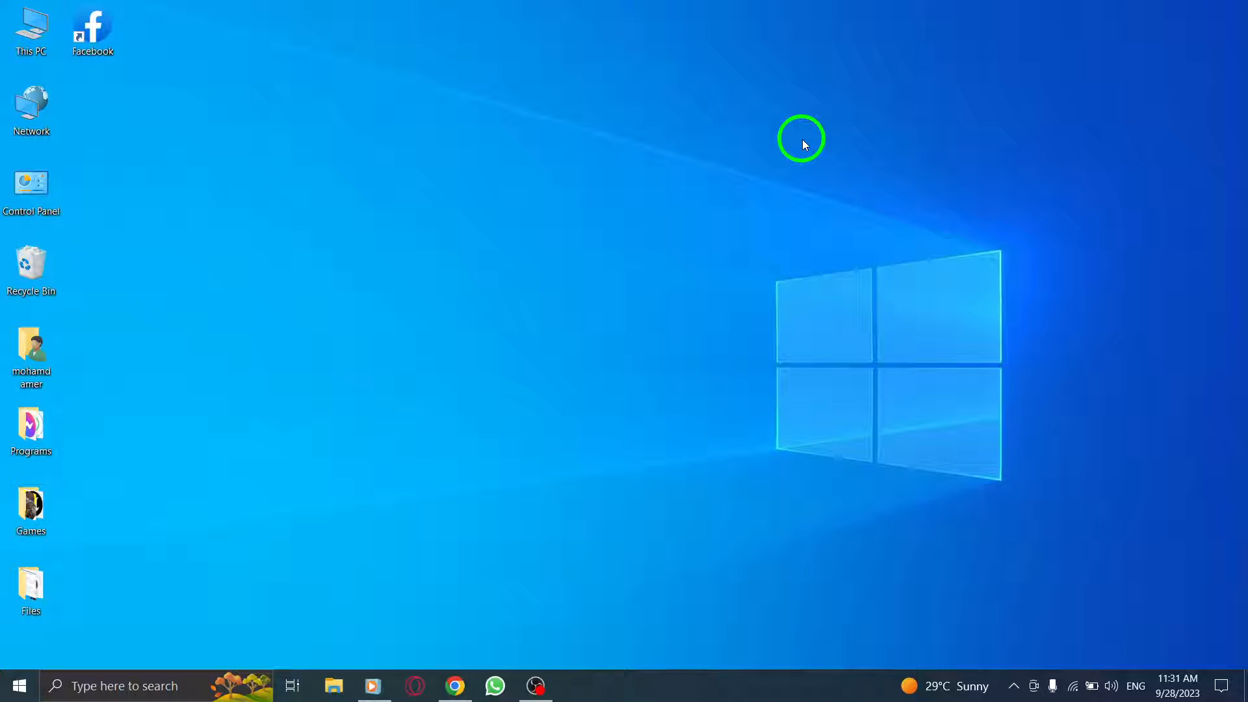
mouse_move(591, 275)
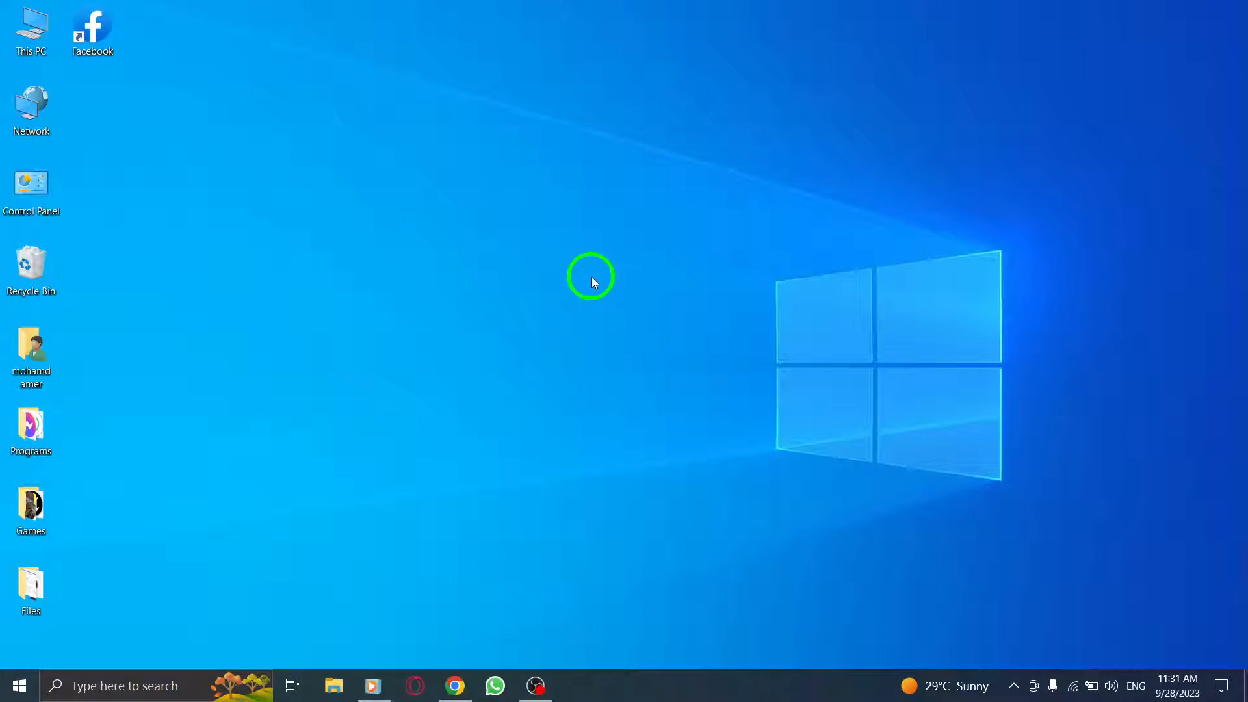
mouse_move(656, 311)
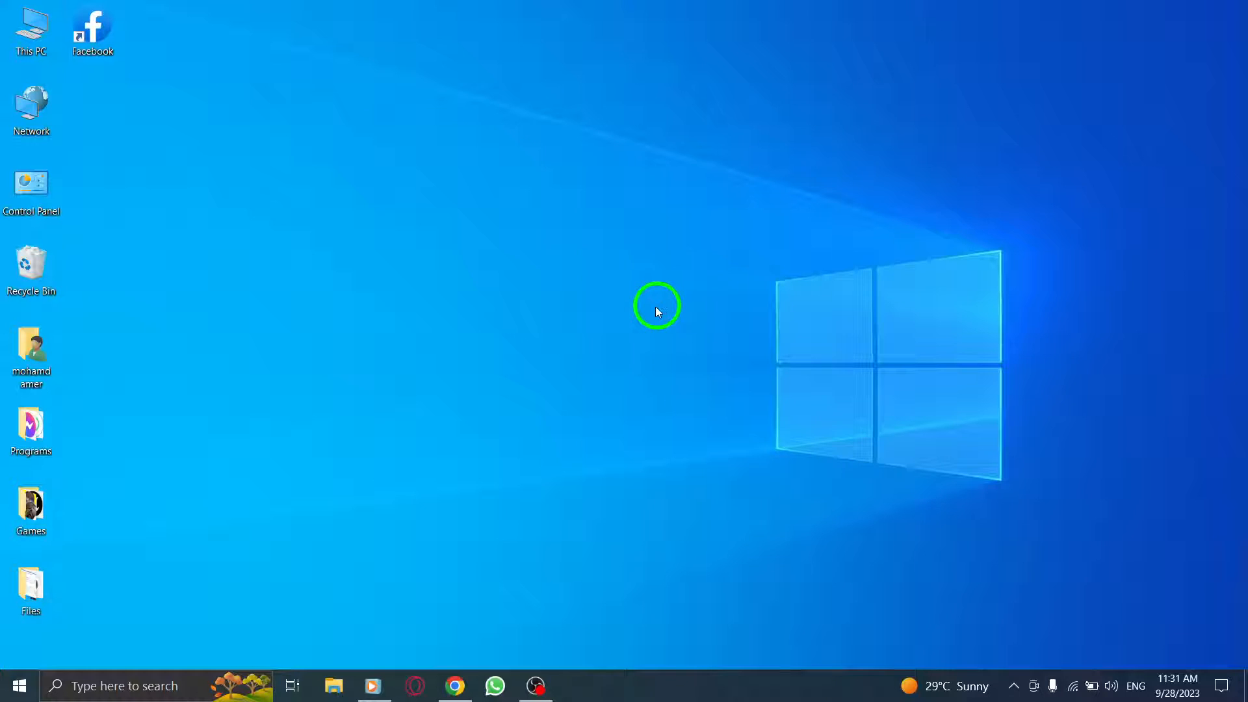
mouse_move(454, 685)
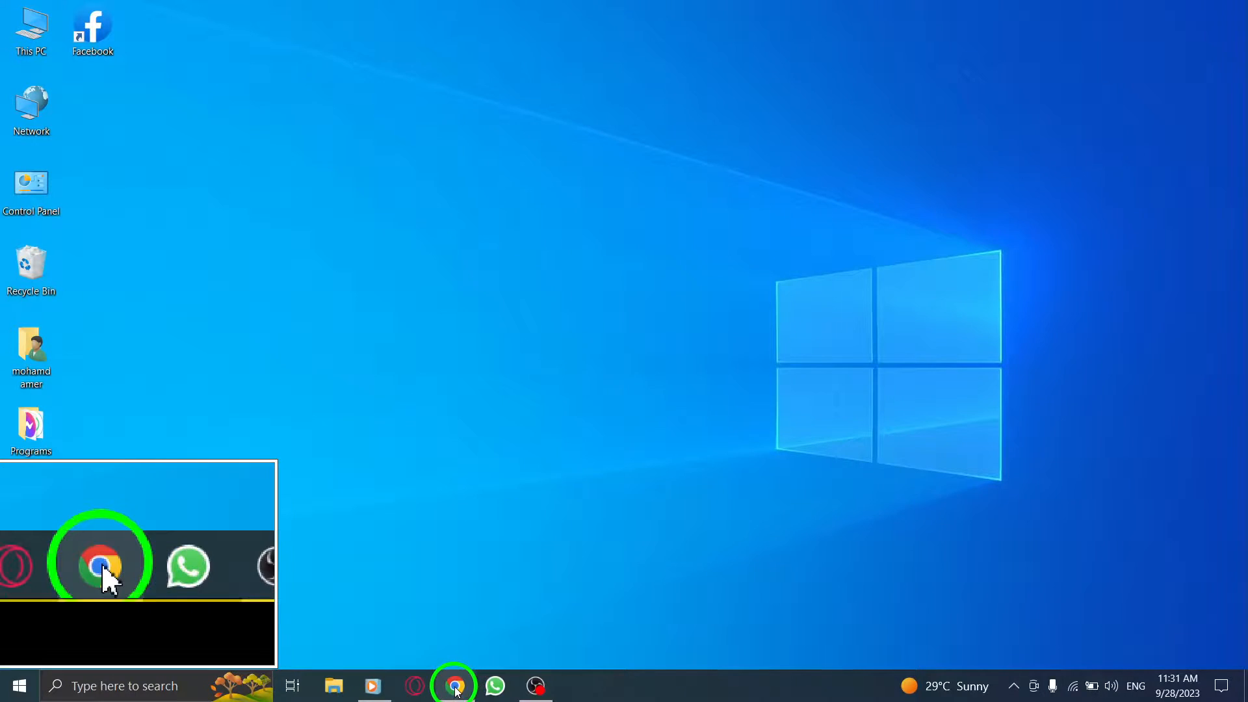
Step: Show the full list of all 315 joined groups from the Groups section
click(103, 565)
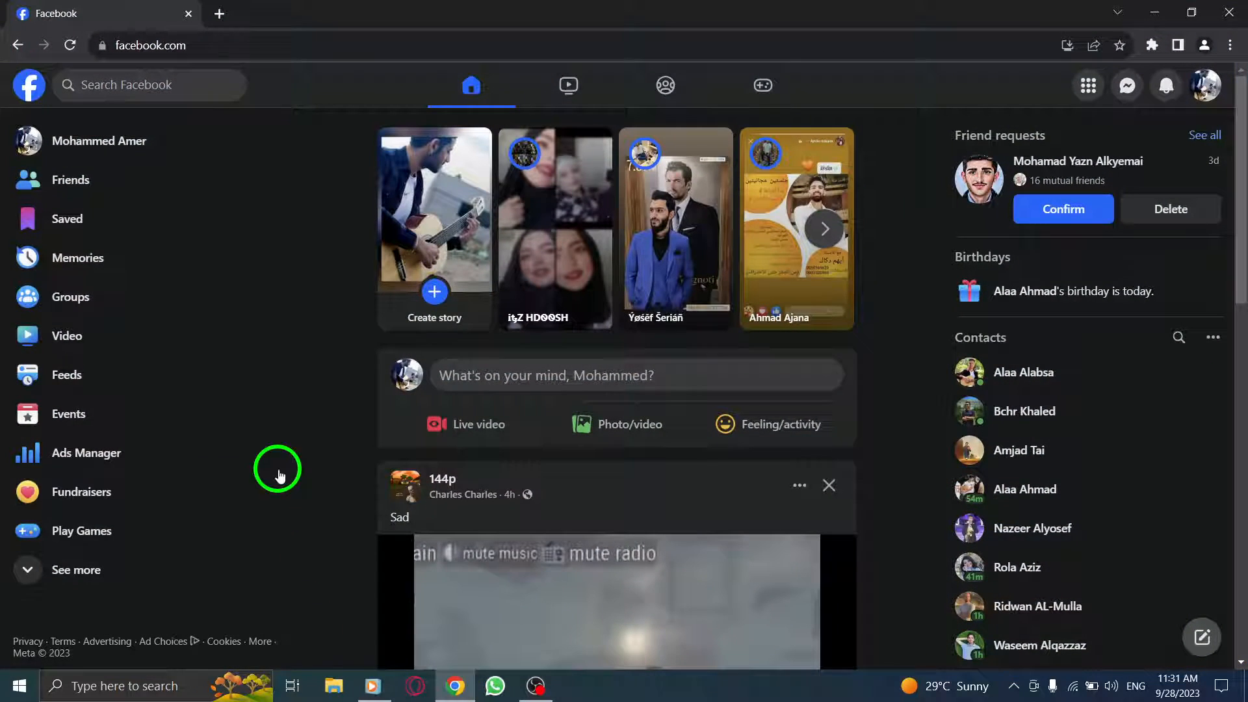
mouse_move(338, 304)
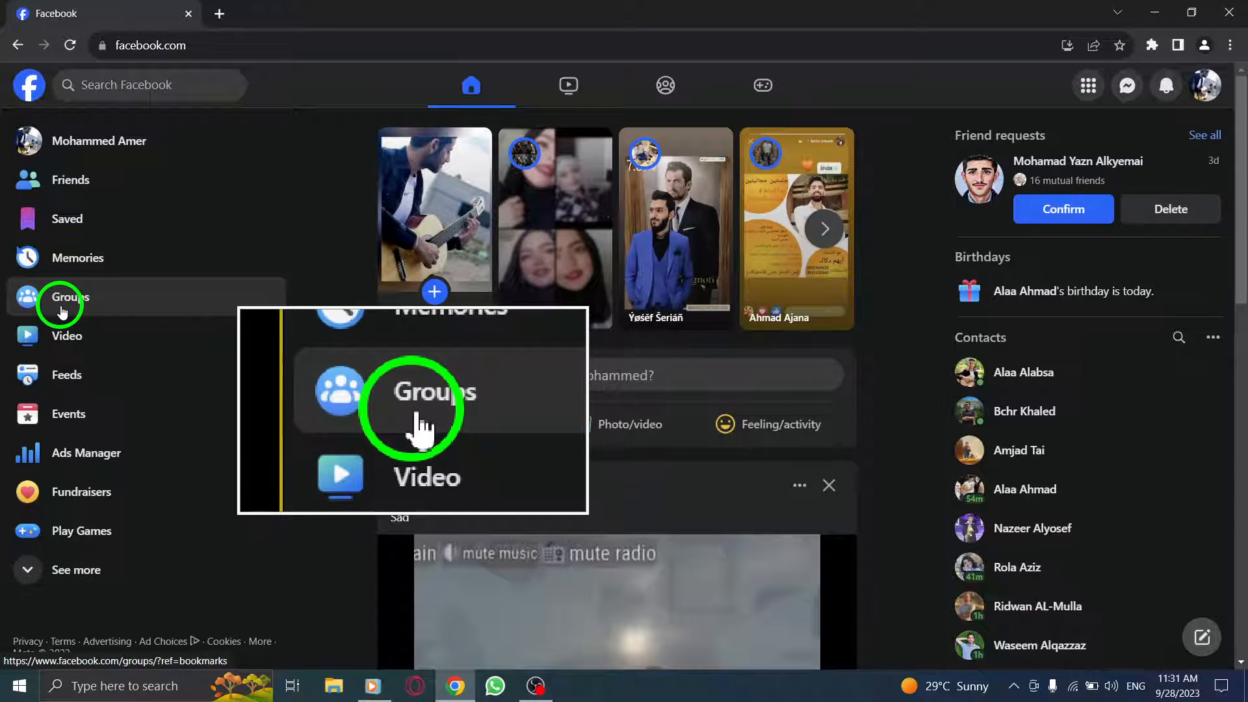
click(63, 303)
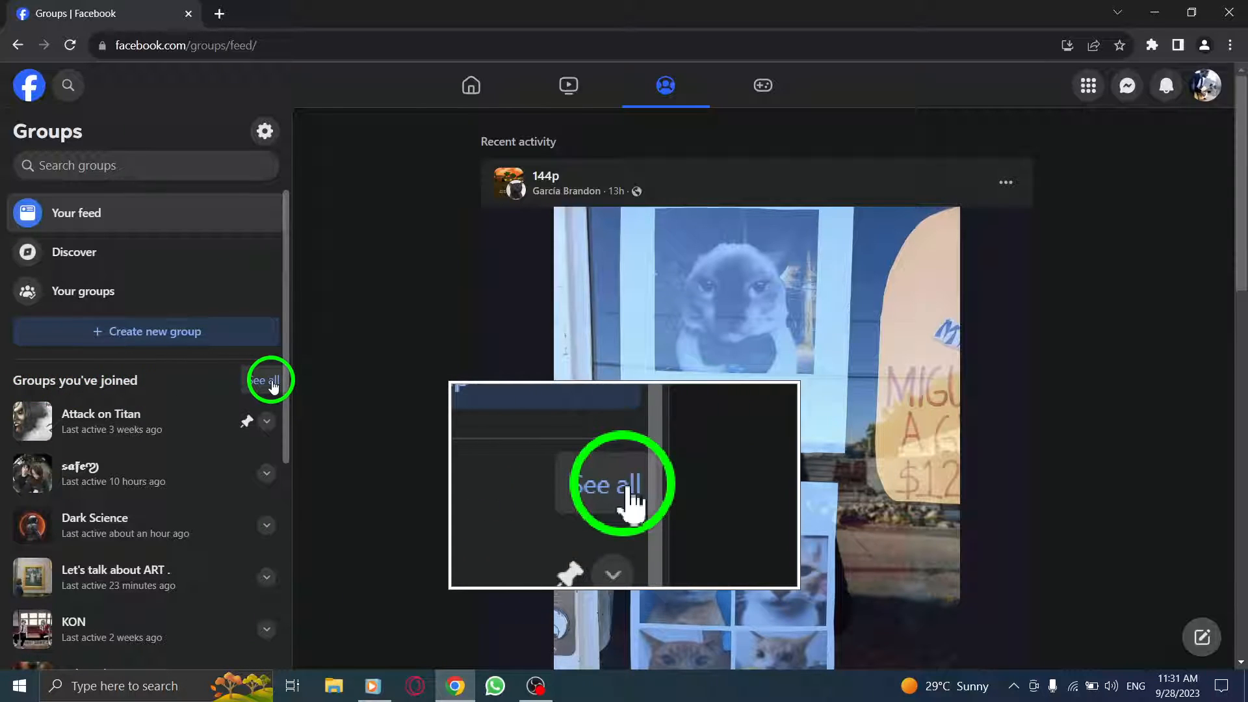
click(264, 381)
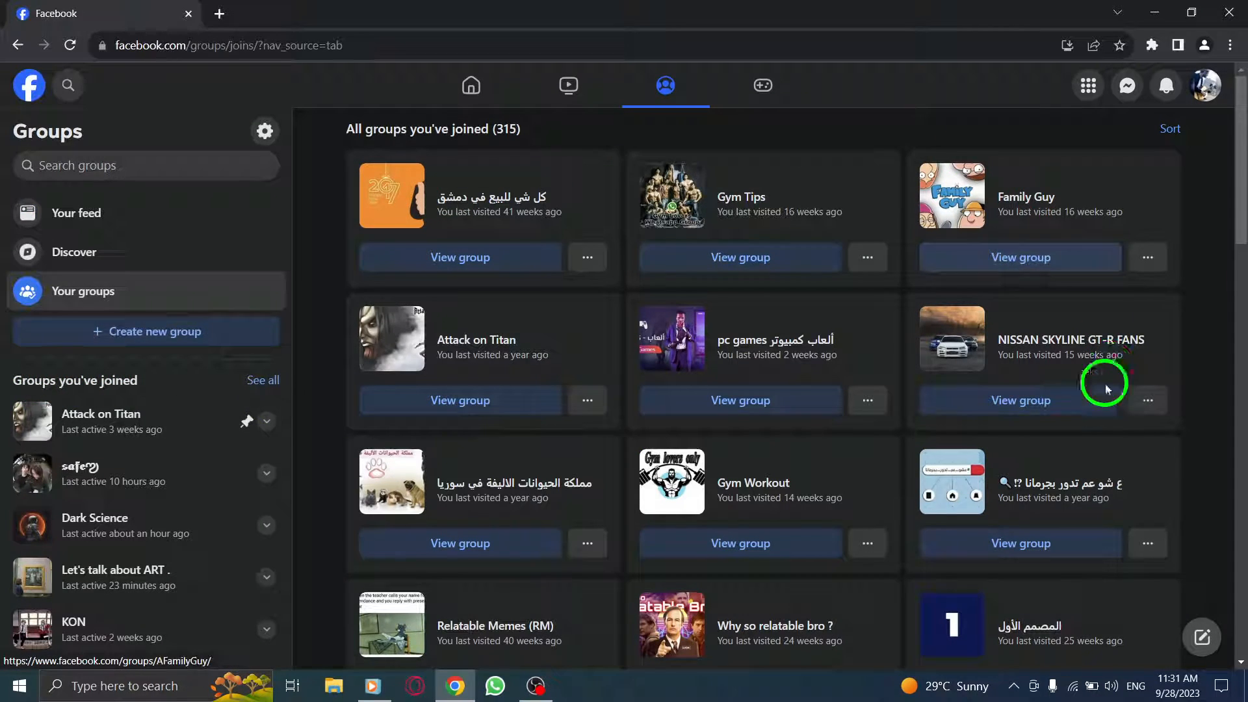
mouse_move(796, 281)
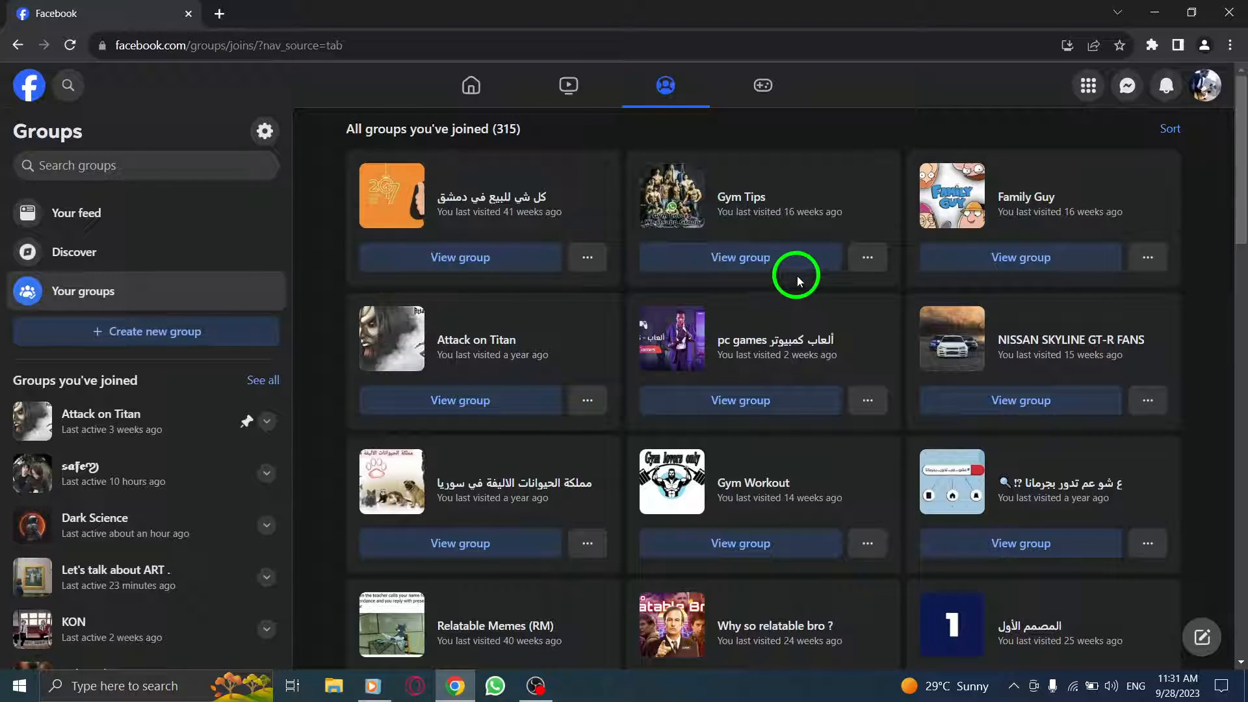
mouse_move(437, 338)
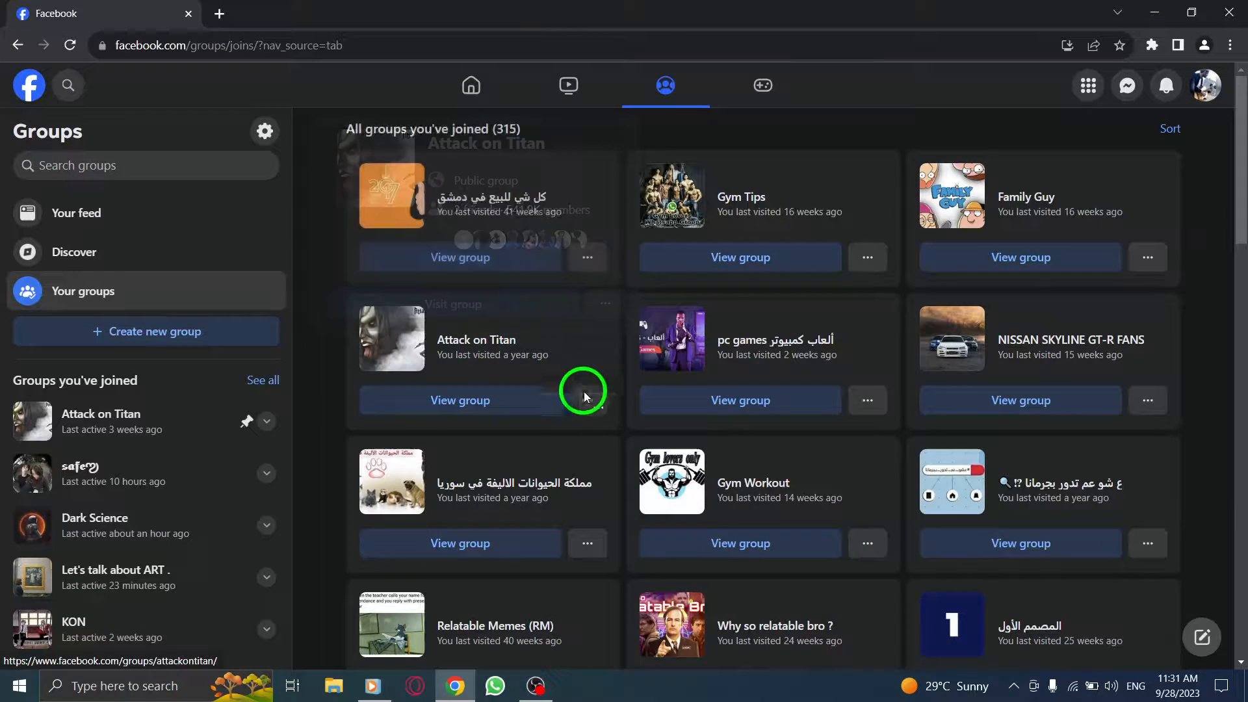
Step: Reveal the options menu on the Attack on Titan group card
click(586, 401)
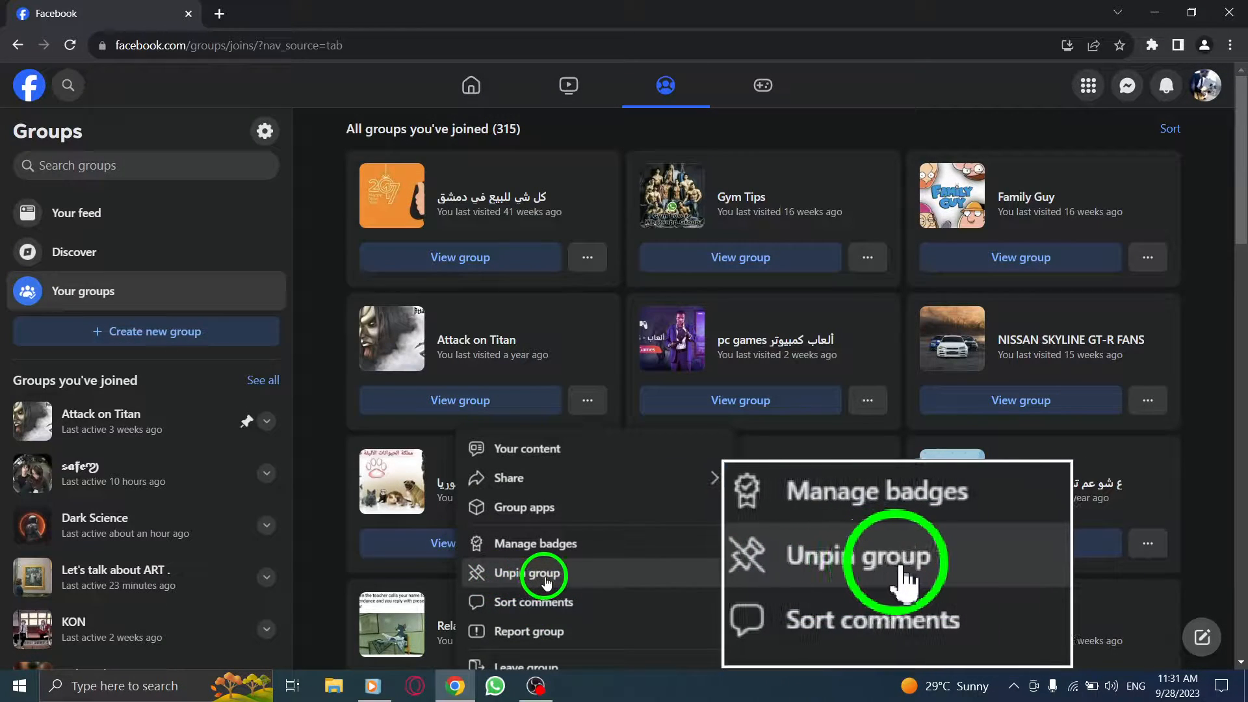
Step: Unpin Attack on Titan, removing its pin and showing the unpinned confirmation
click(533, 573)
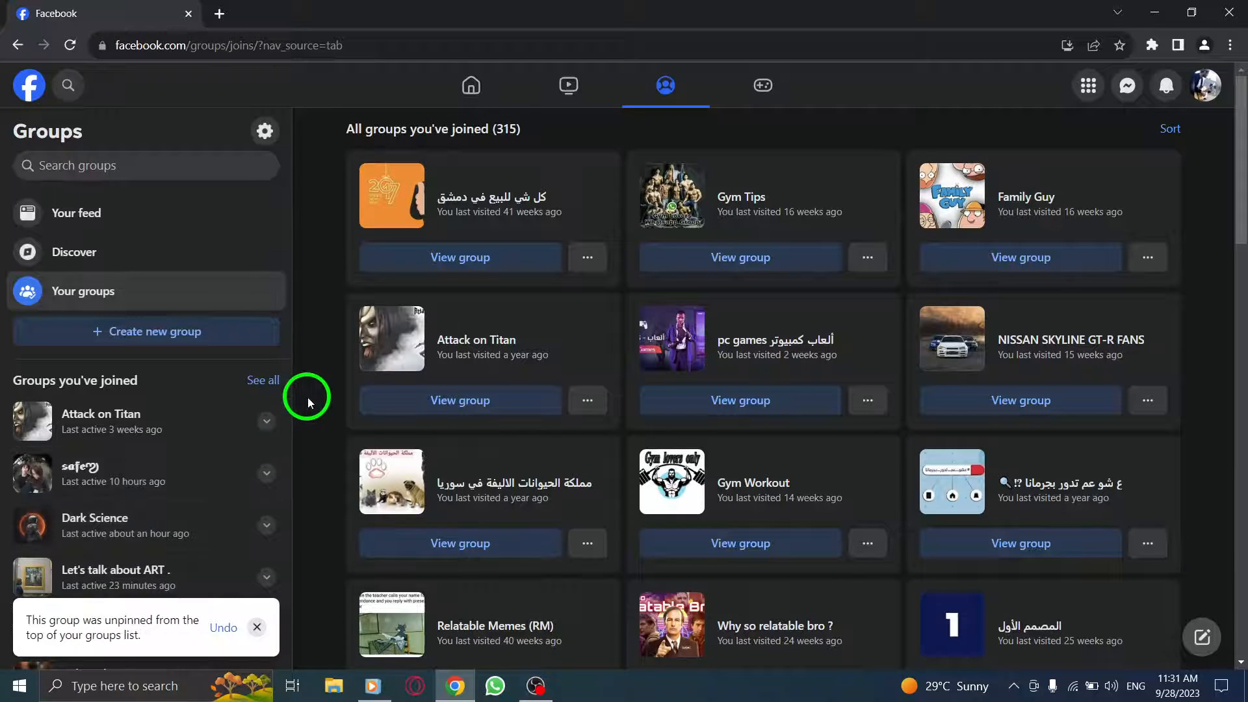
mouse_move(63, 120)
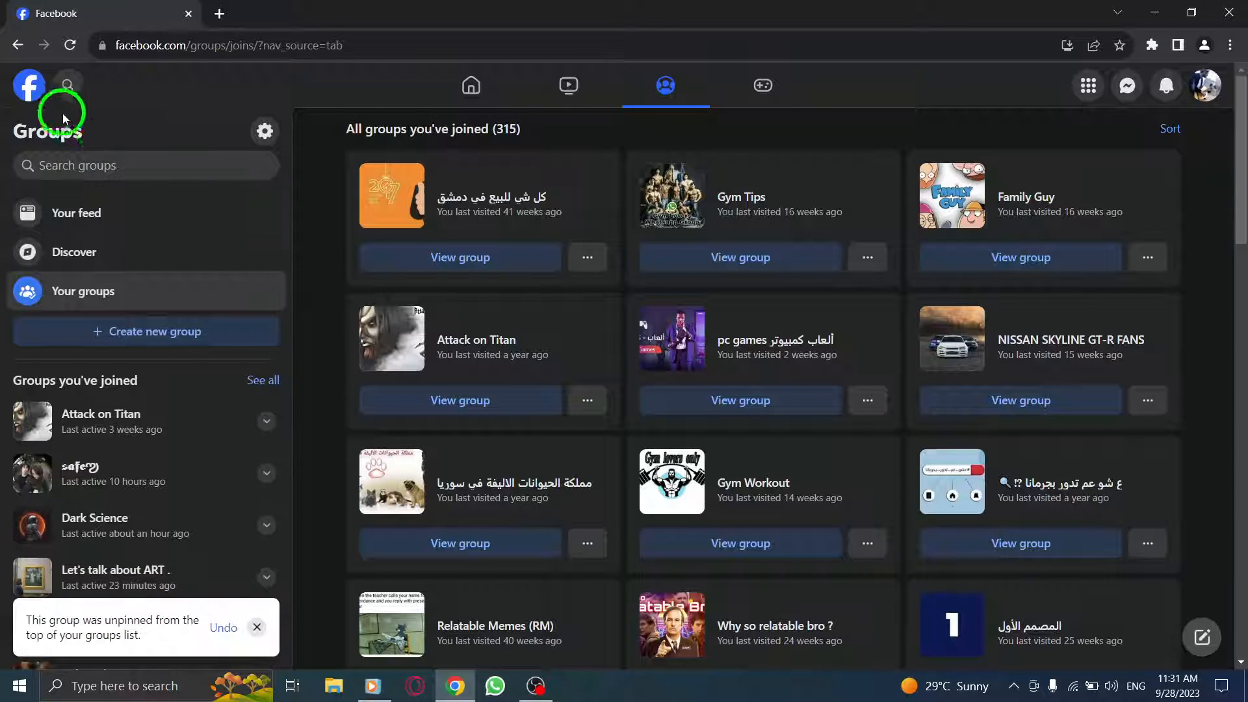